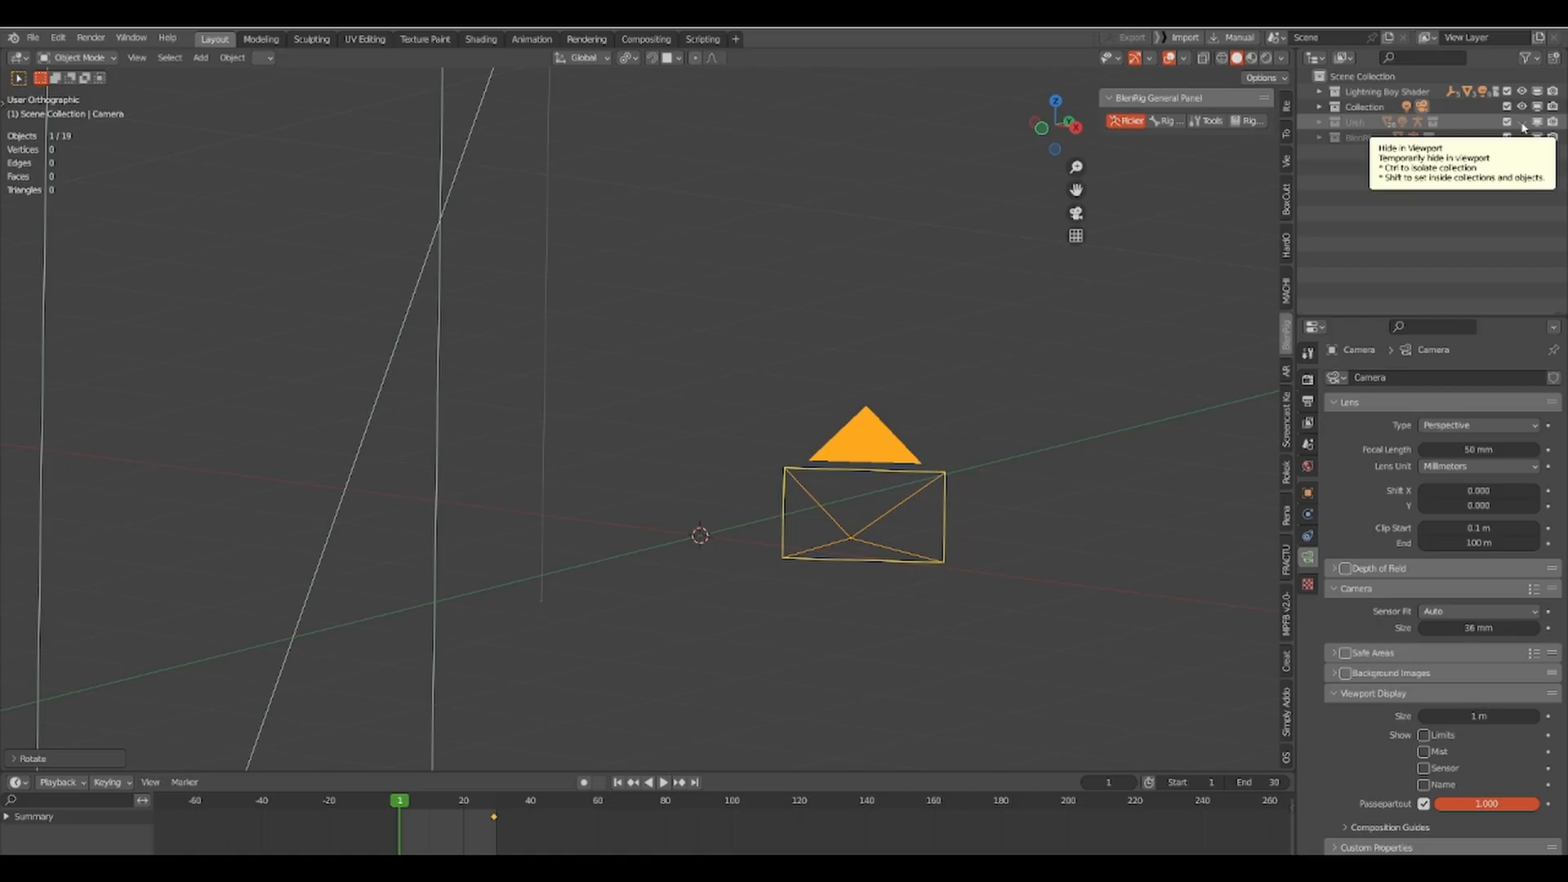
# - Unhide the character's collection in the Outliner and start changing the timeline's editor type
pyautogui.click(1522, 123)
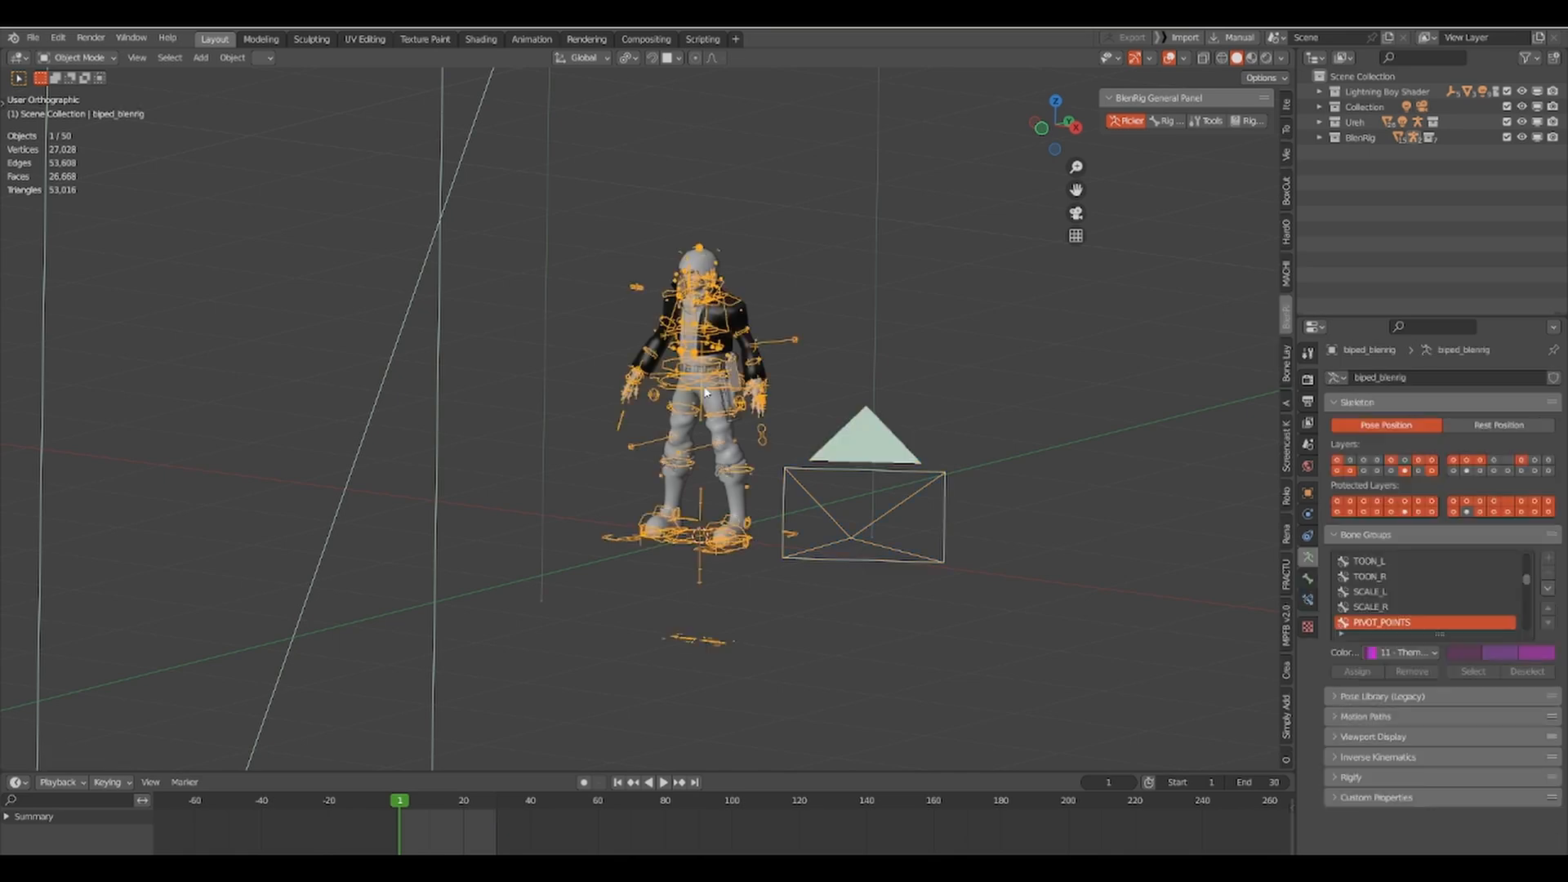
pyautogui.click(75, 57)
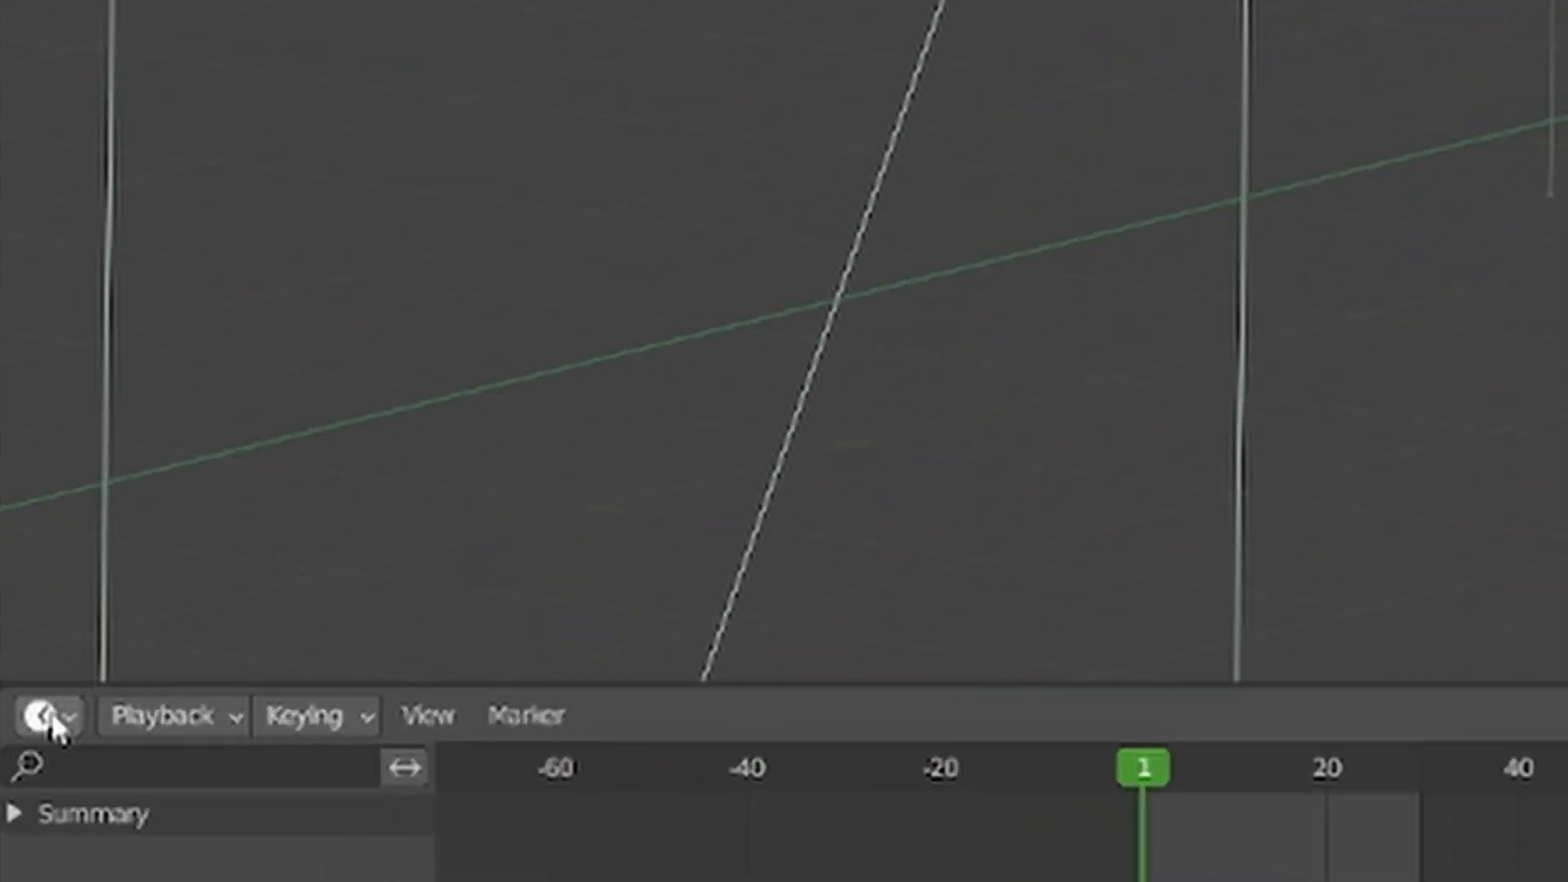
pyautogui.click(47, 715)
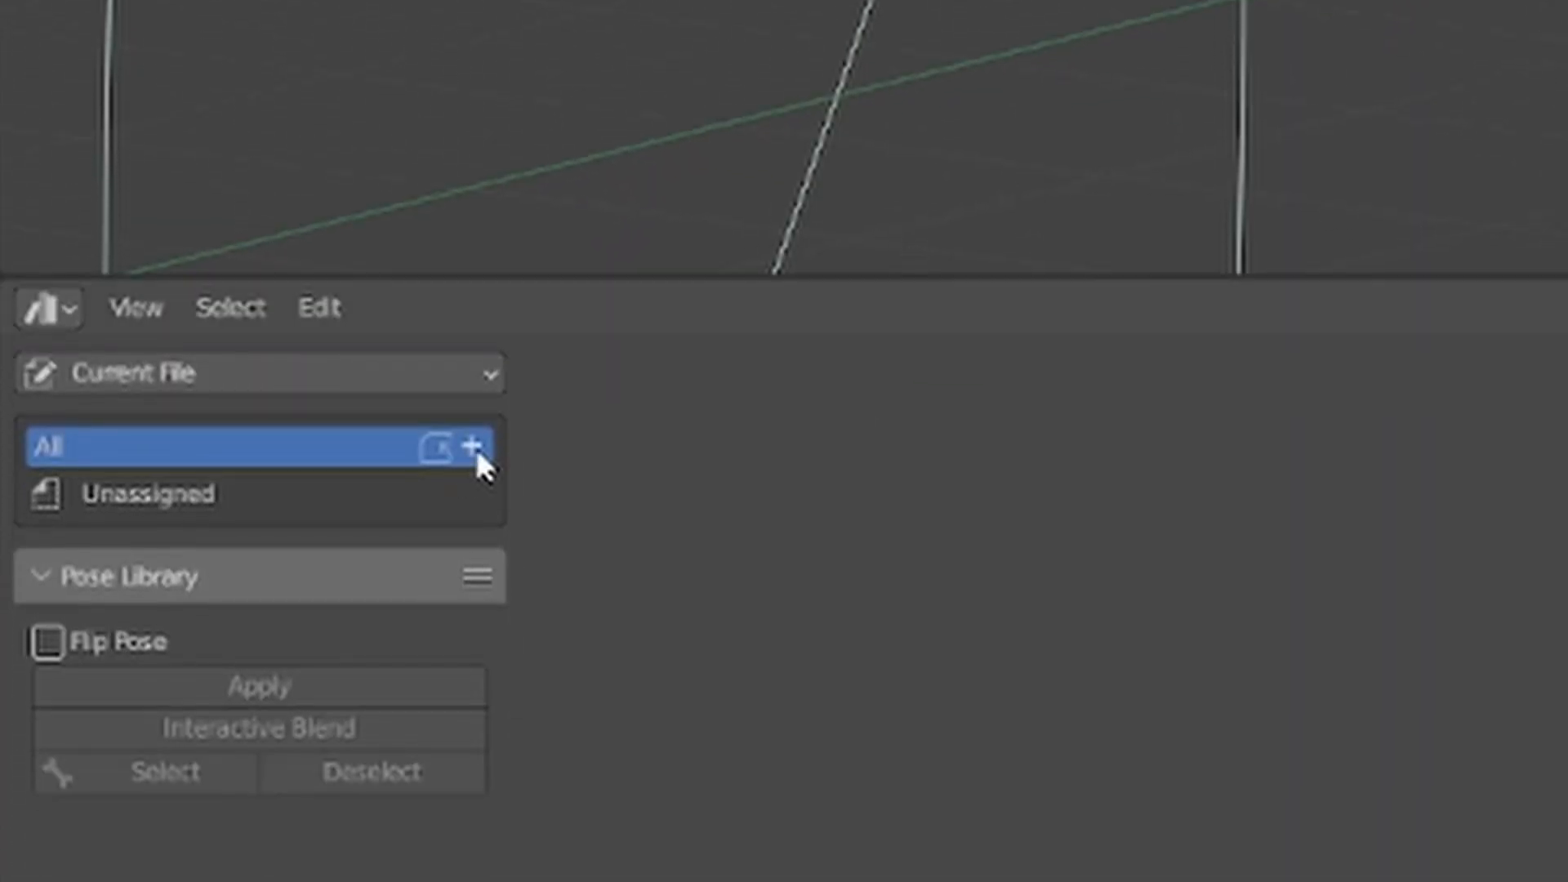
# - Add a new catalog named 'Hand Poses' to the current-file asset library
pyautogui.click(478, 444)
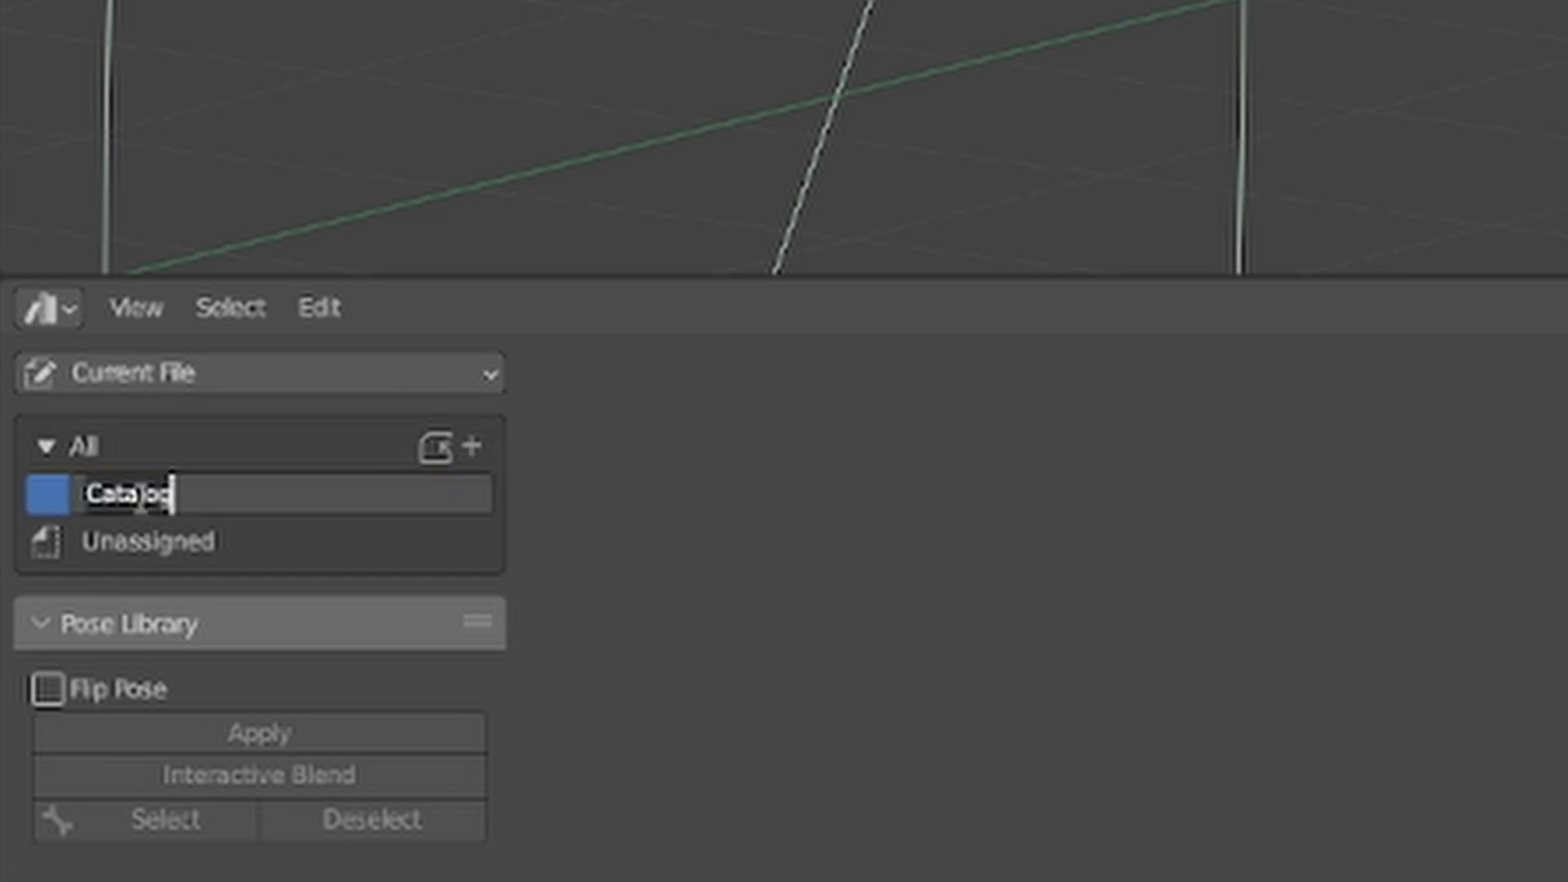
pyautogui.write('Hand')
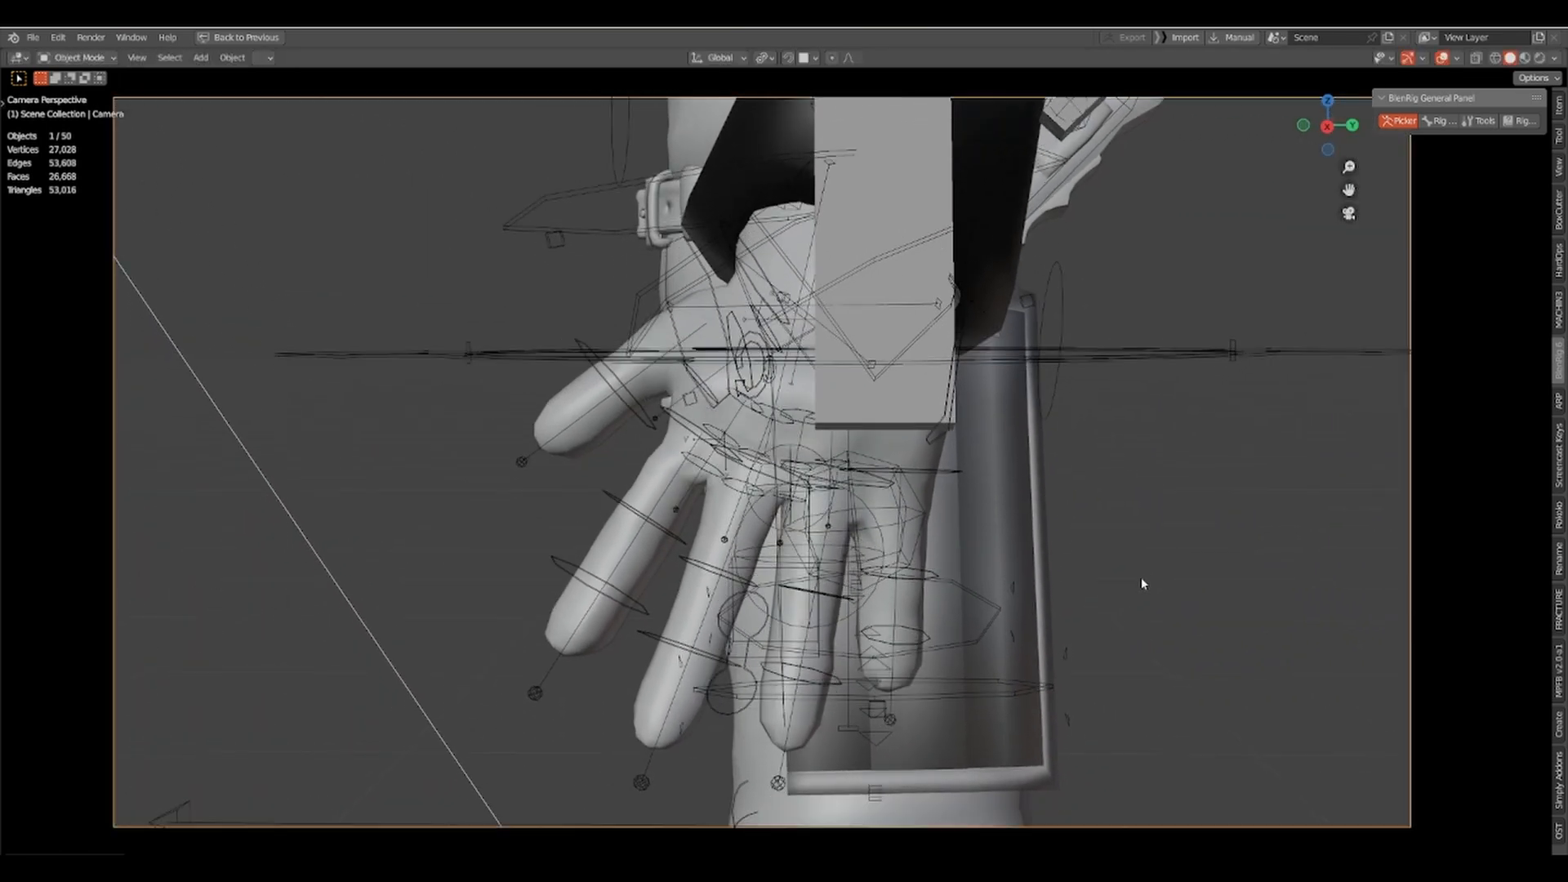
# - Create pose assets for the fist pose (Fist_l) and the open-hand pose from the Pose Library panel
pyautogui.click(574, 420)
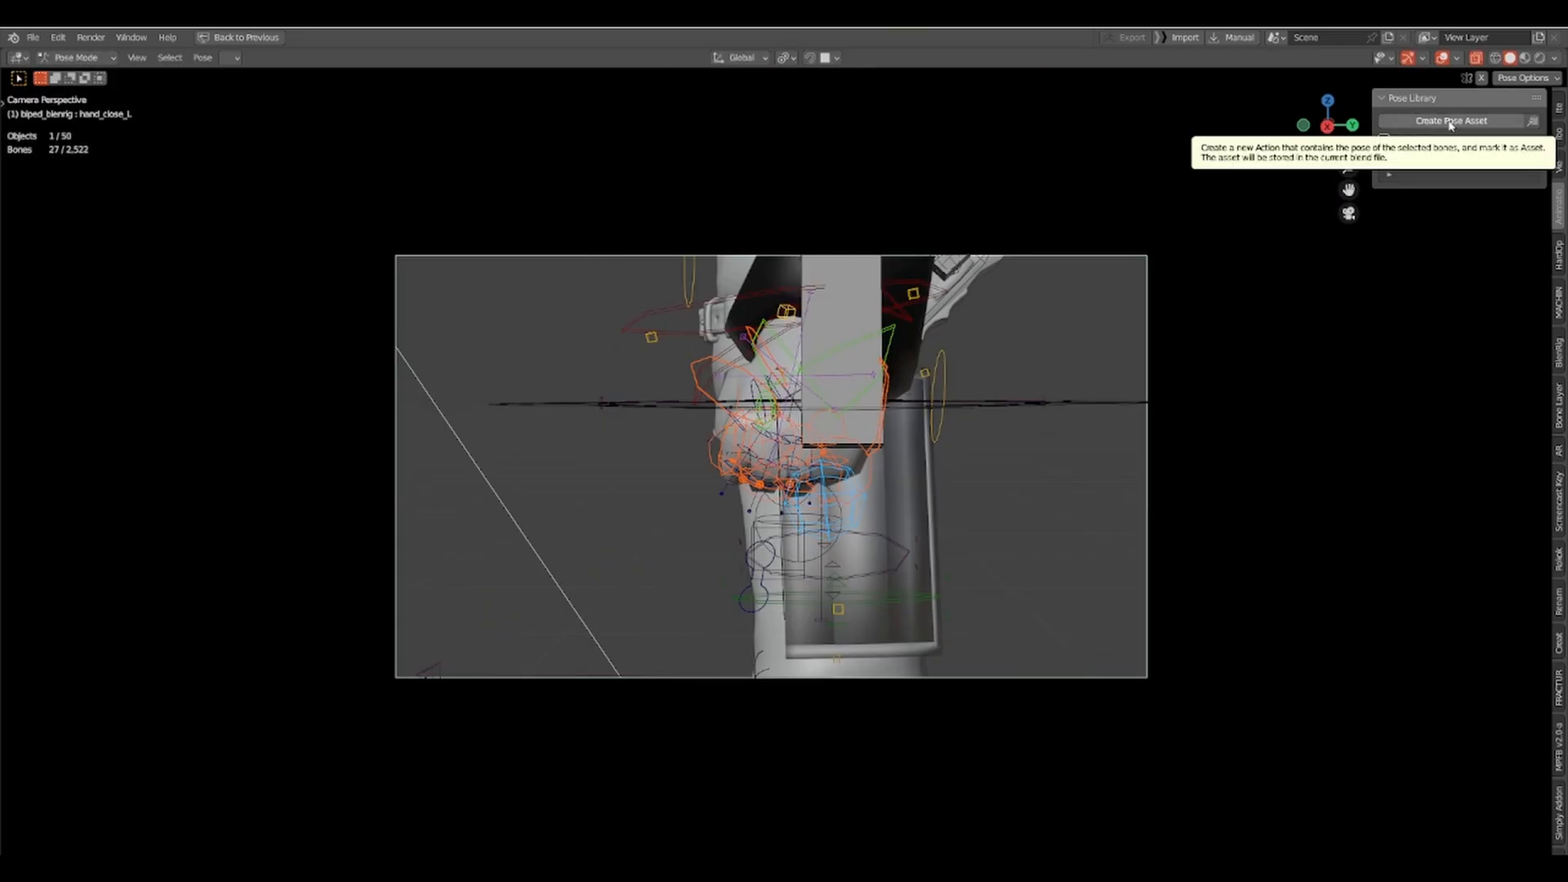
pyautogui.click(1450, 119)
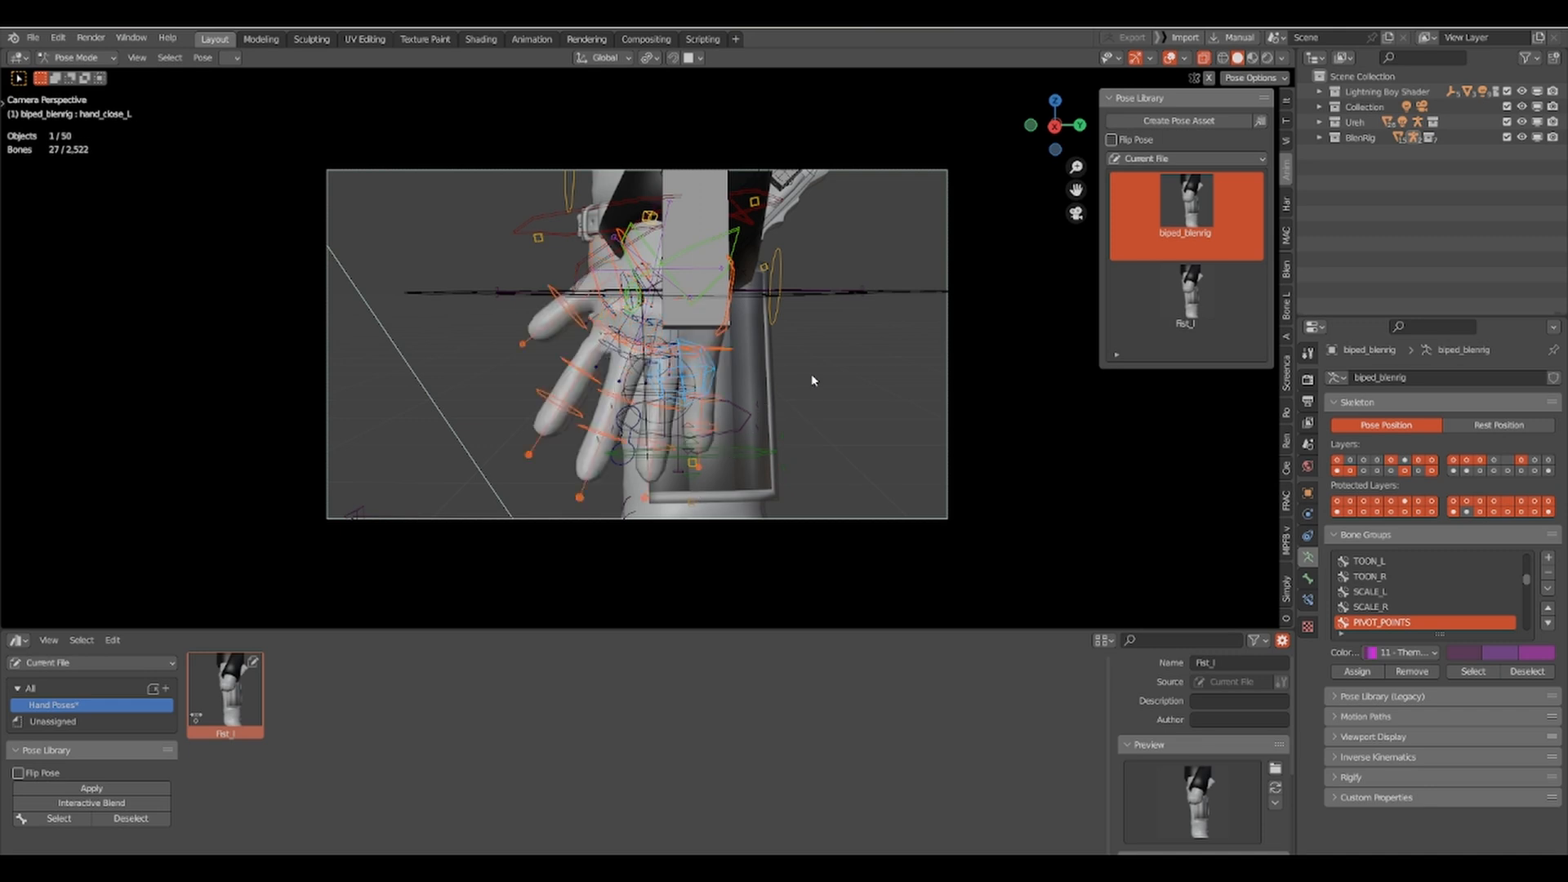
pyautogui.moveTo(1177, 119)
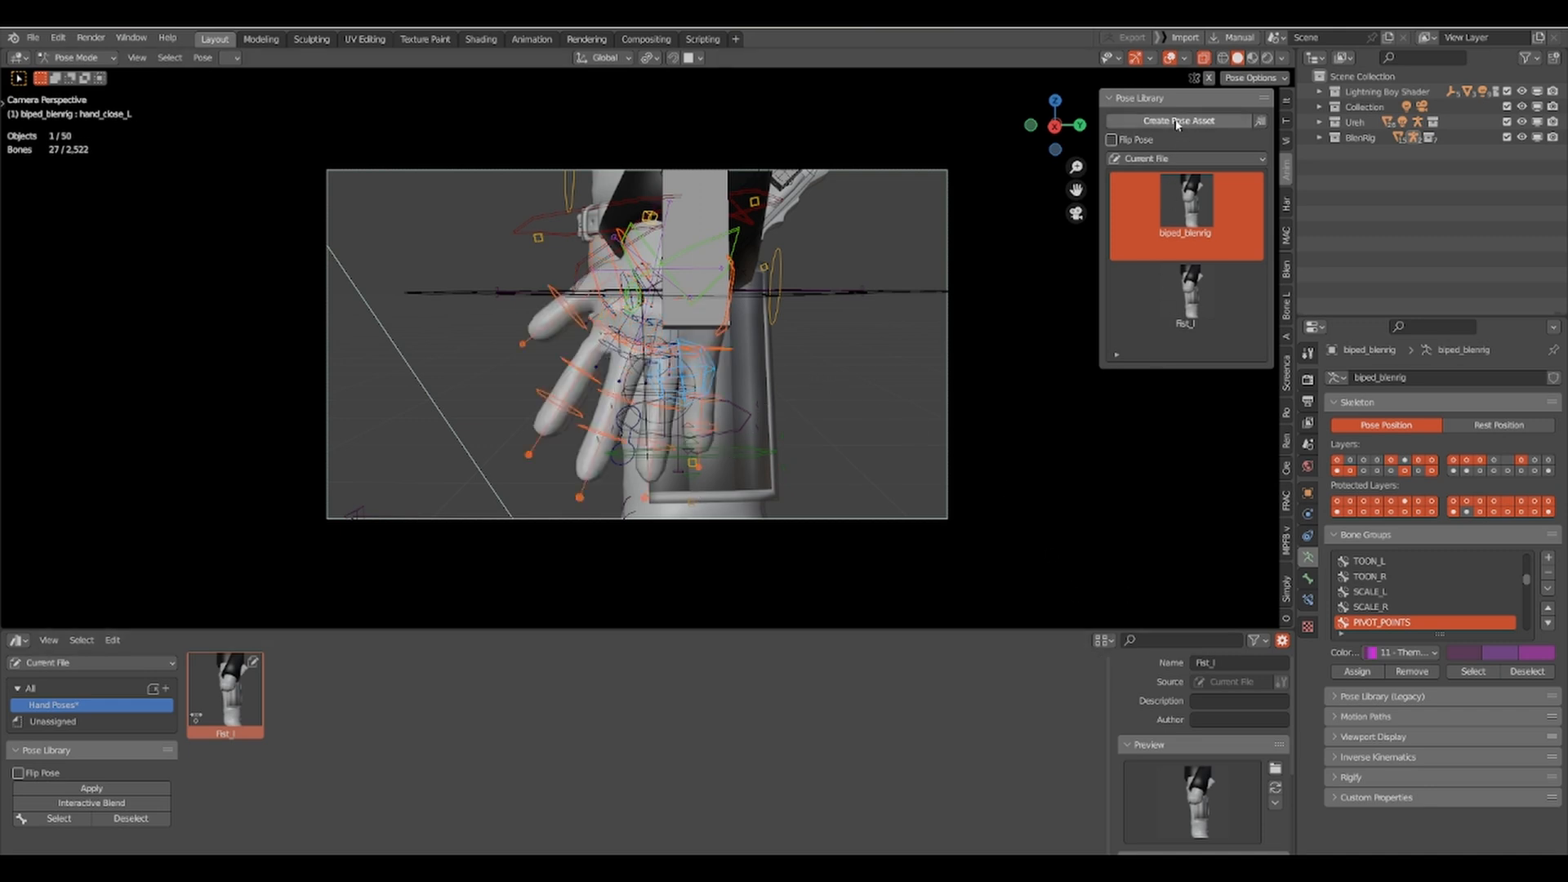
pyautogui.click(1177, 119)
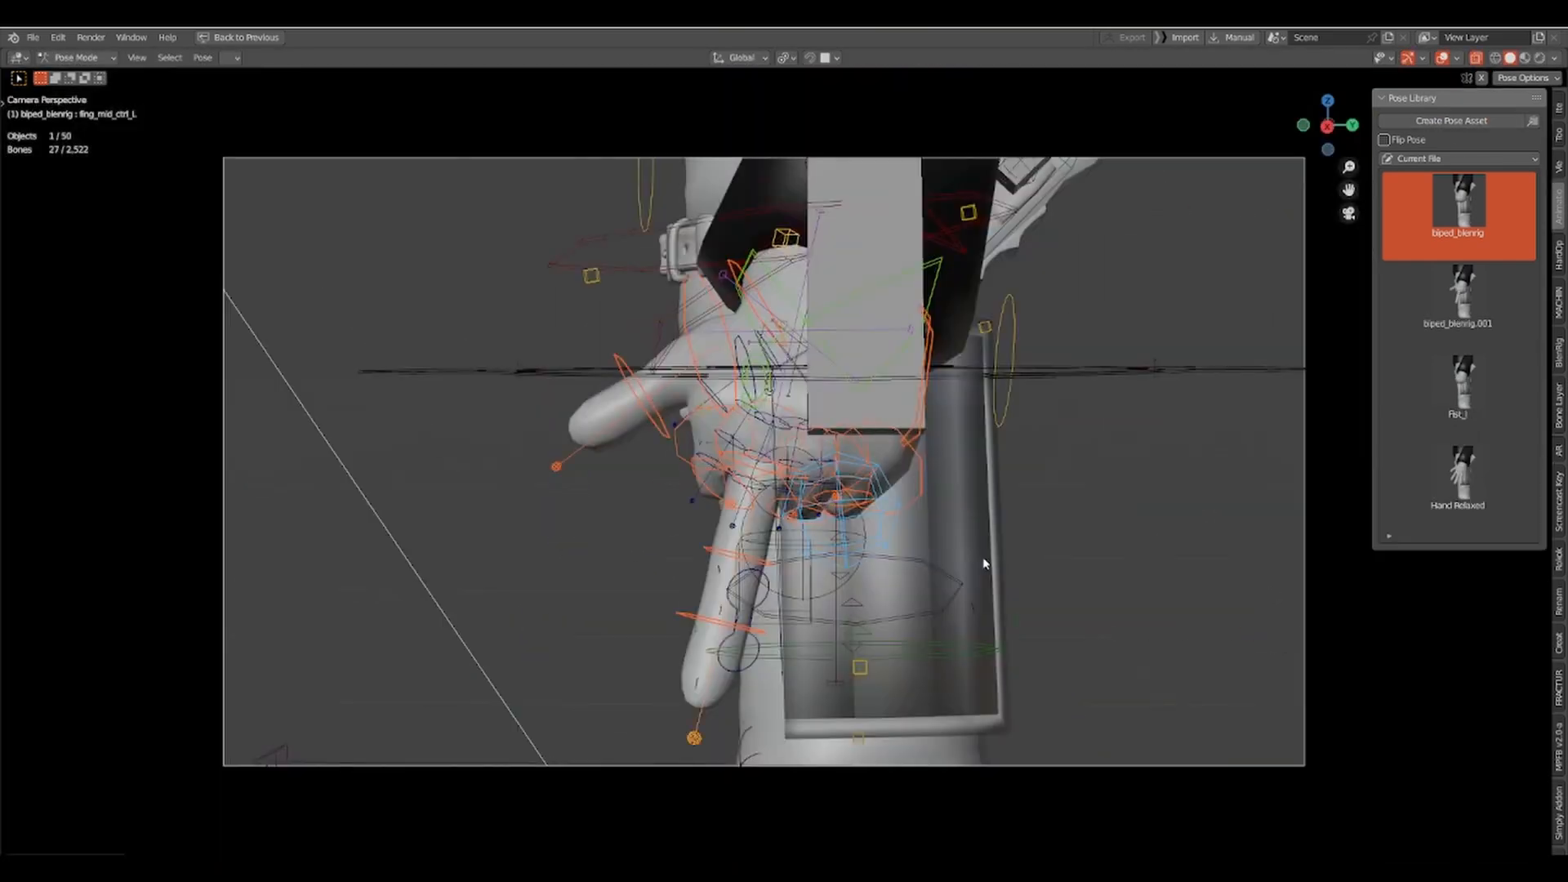
# - Add another pose asset of the partly curled hand among the existing hand poses
pyautogui.click(239, 37)
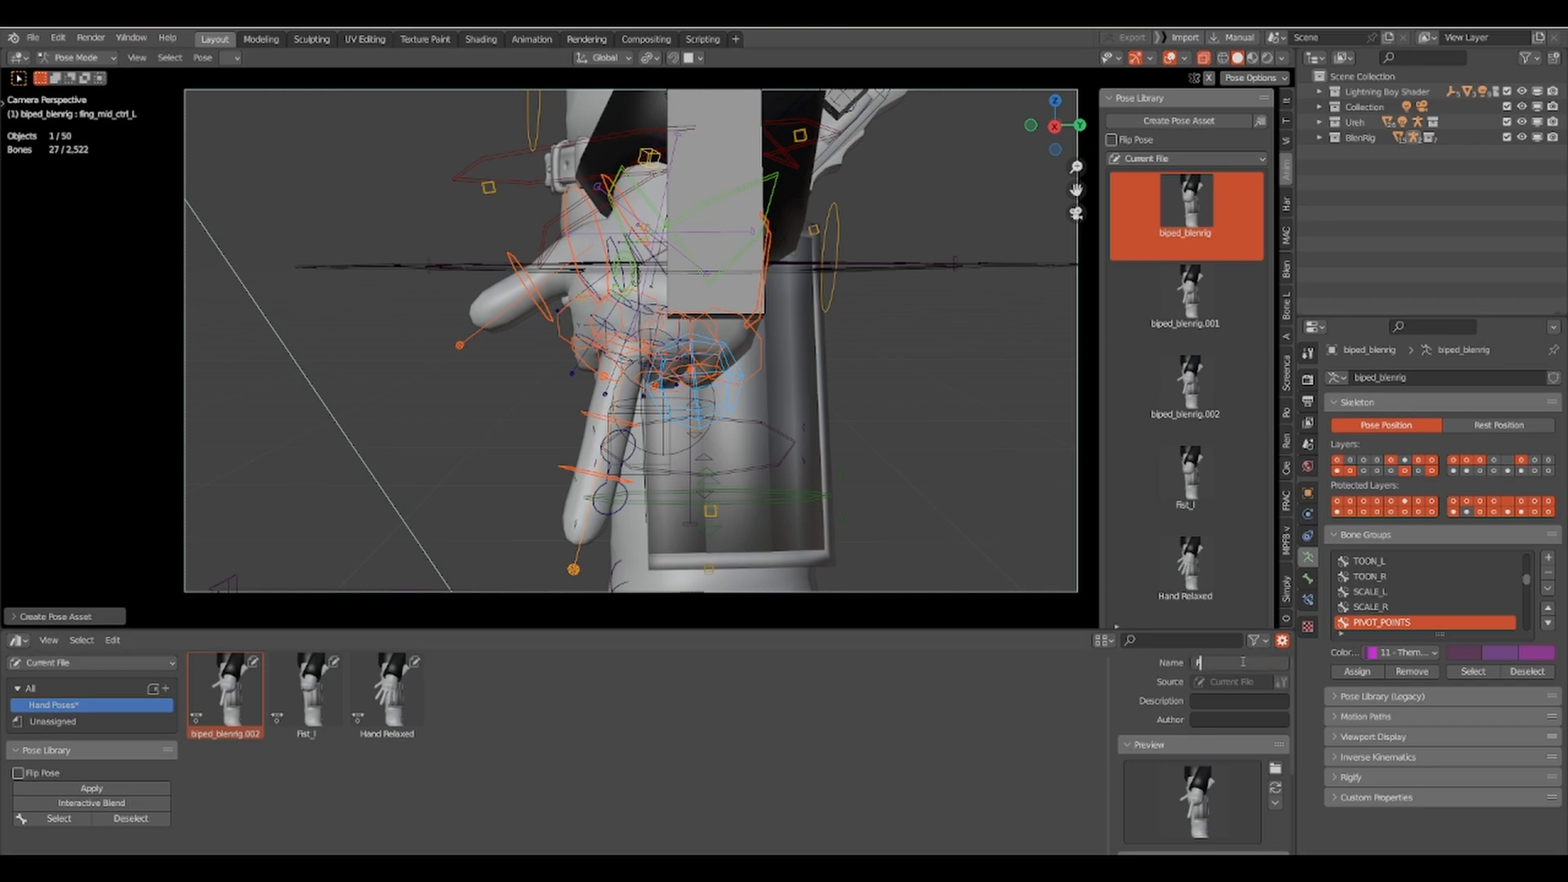